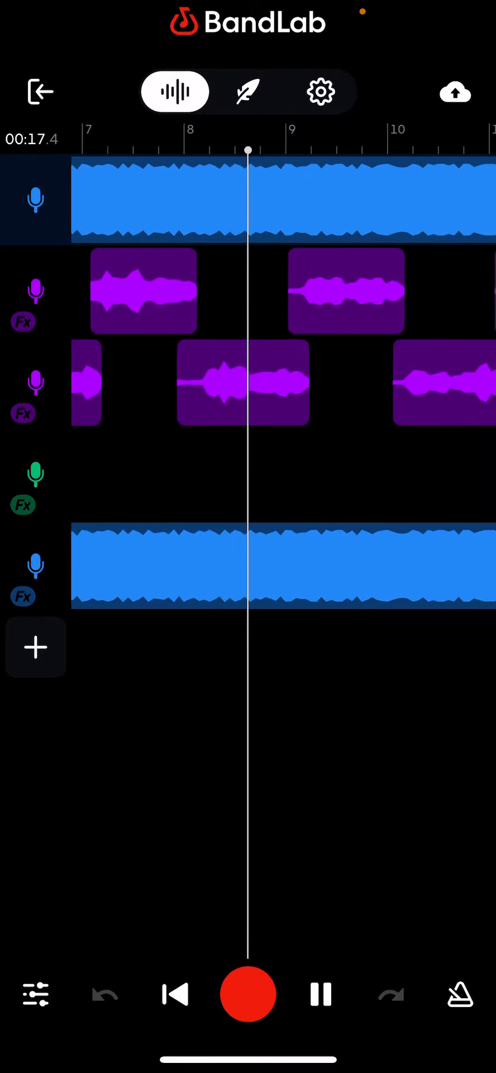
Step: Show the track mixer with volume and pan levels for beat, vocal takes and Track 4 during playback
left_click(36, 995)
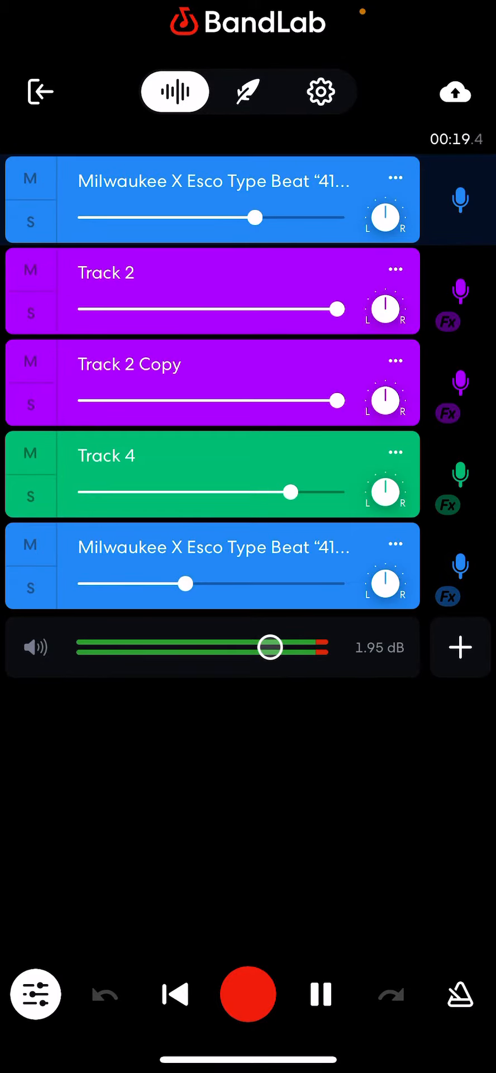